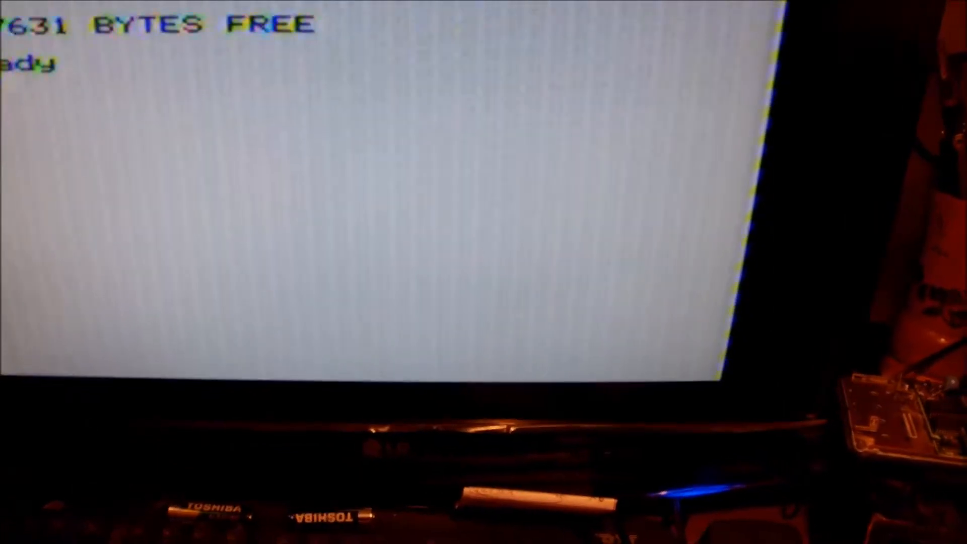
pyautogui.write('QWAEAEZFGFGFF')
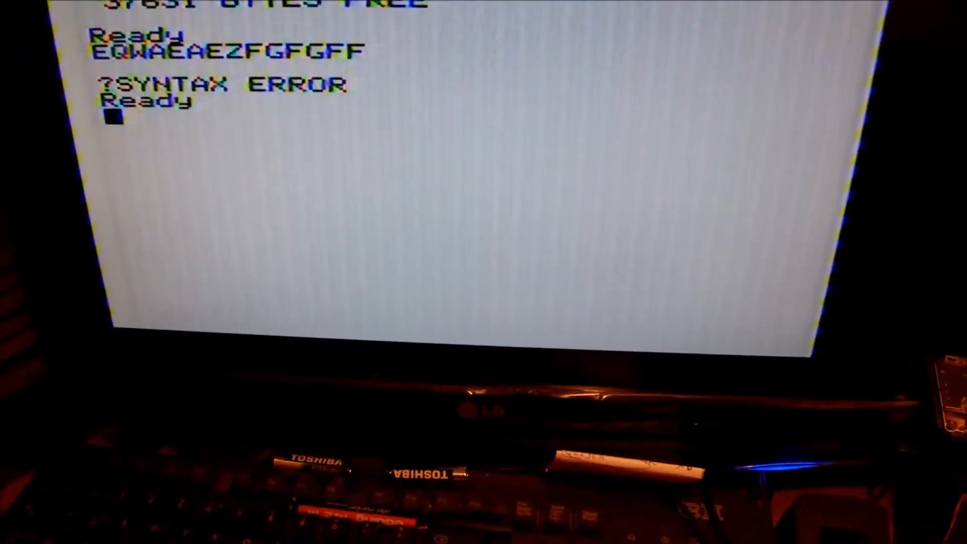
pyautogui.write('PR')
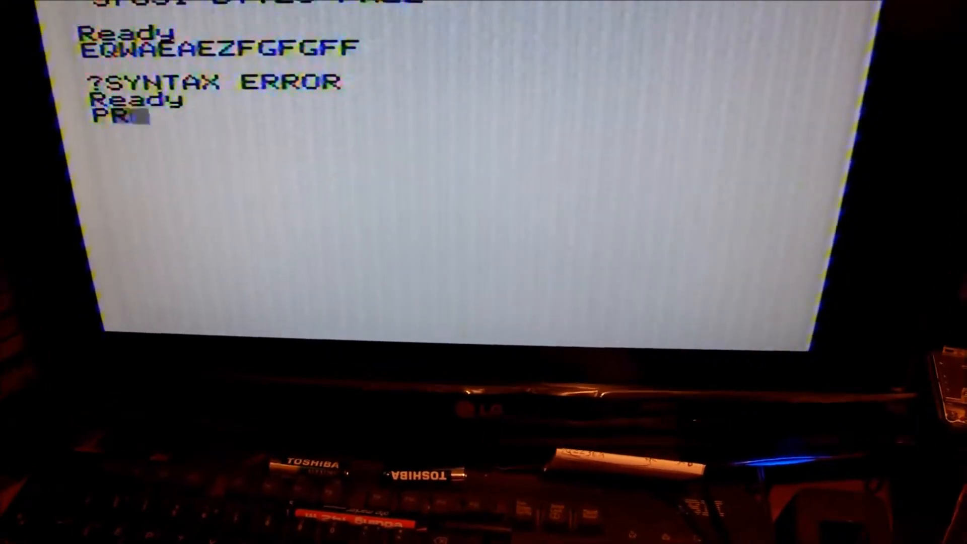
pyautogui.write('INT')
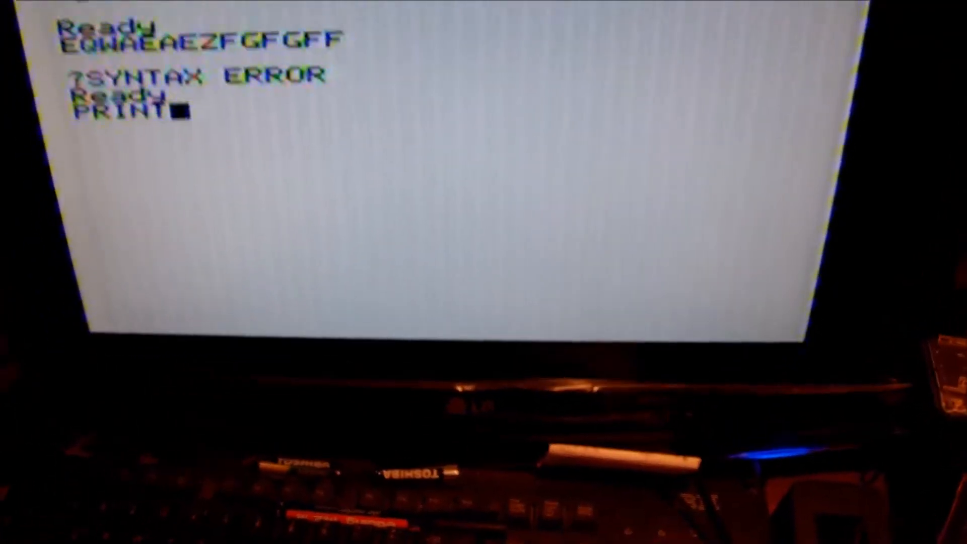
pyautogui.write('"A')
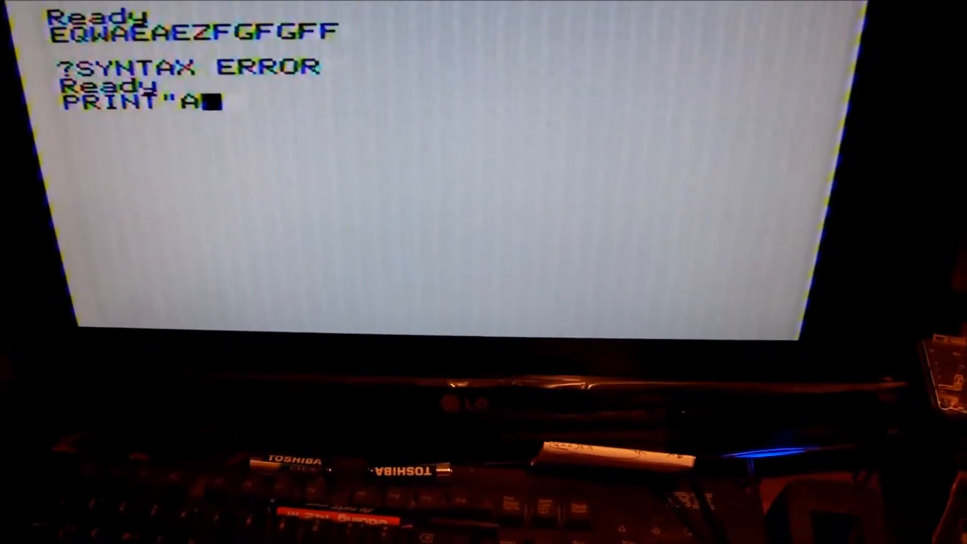
pyautogui.write('TMOS')
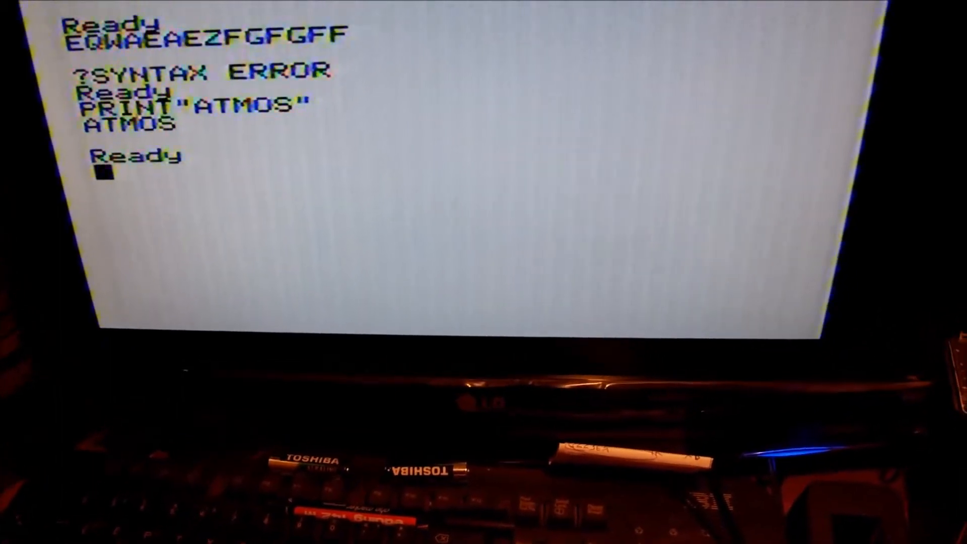
pyautogui.write('CY')
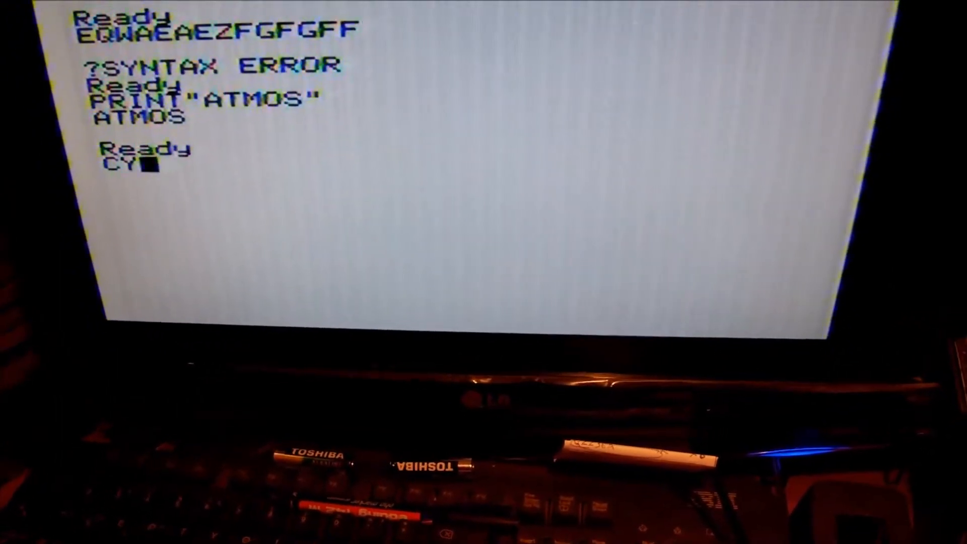
pyautogui.write('BER')
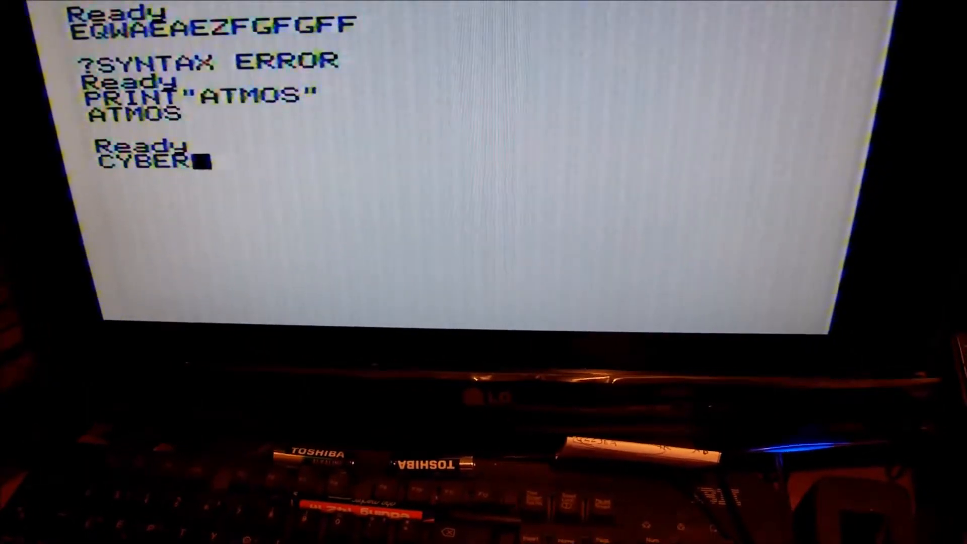
pyautogui.write('HU')
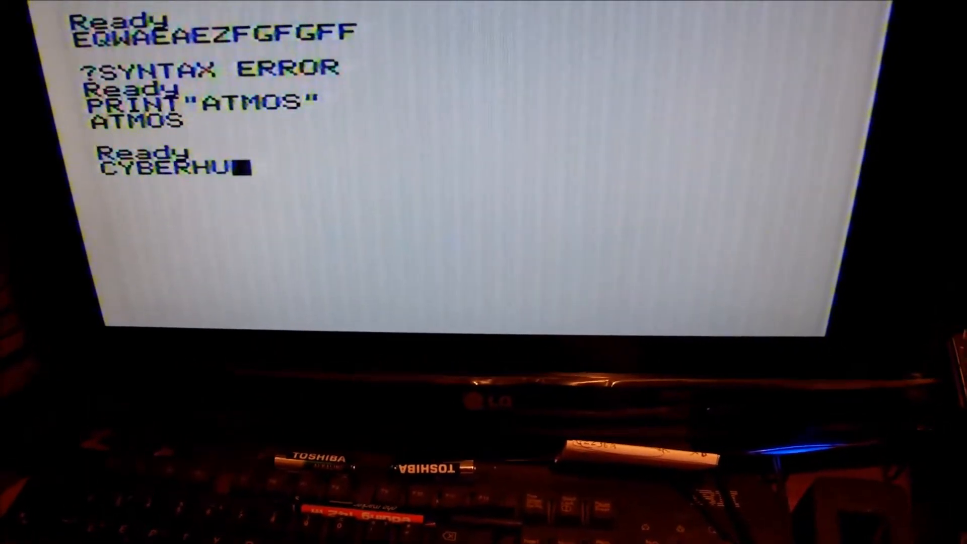
pyautogui.write('G')
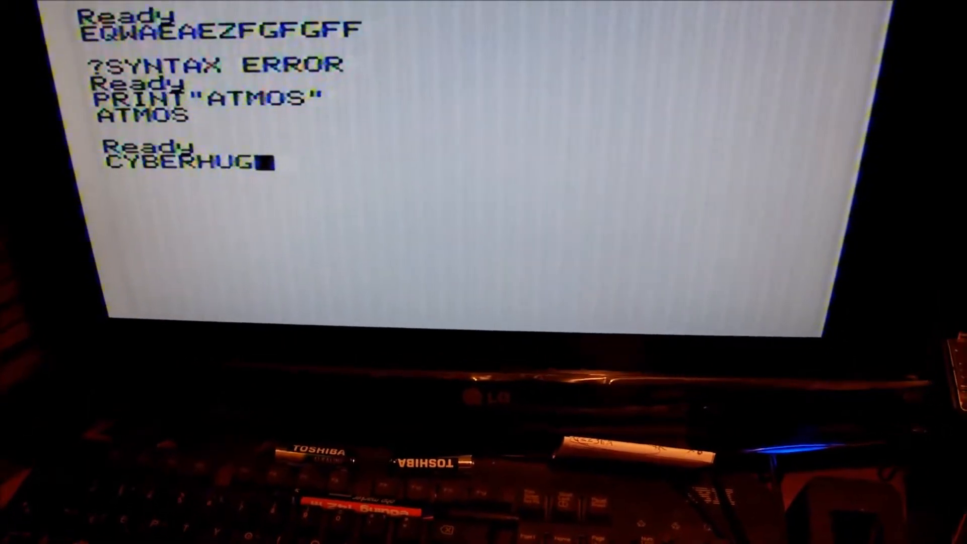